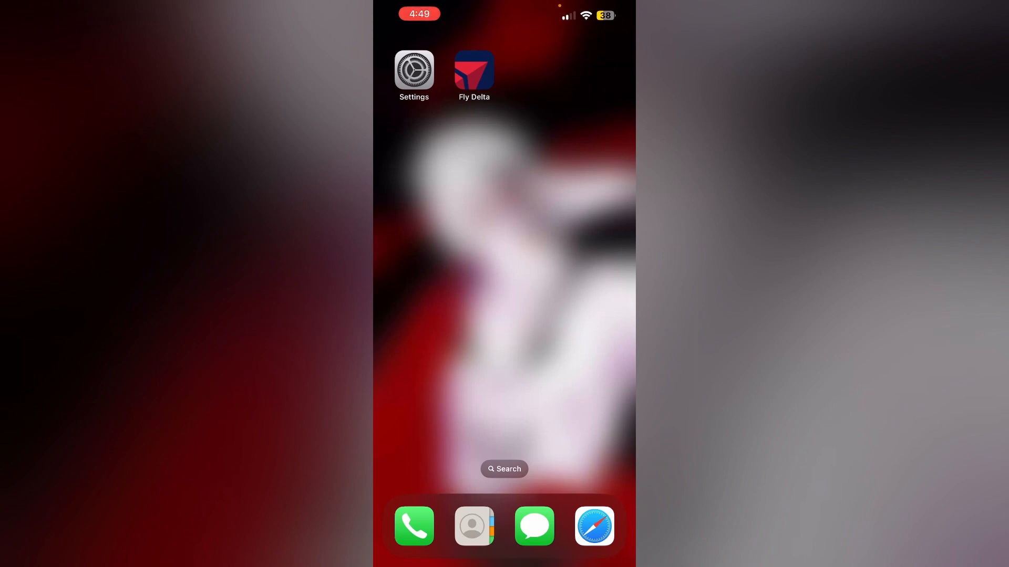
Step: Visit Settings > General, return home and long-press Fly Delta to show its quick actions
click(474, 70)
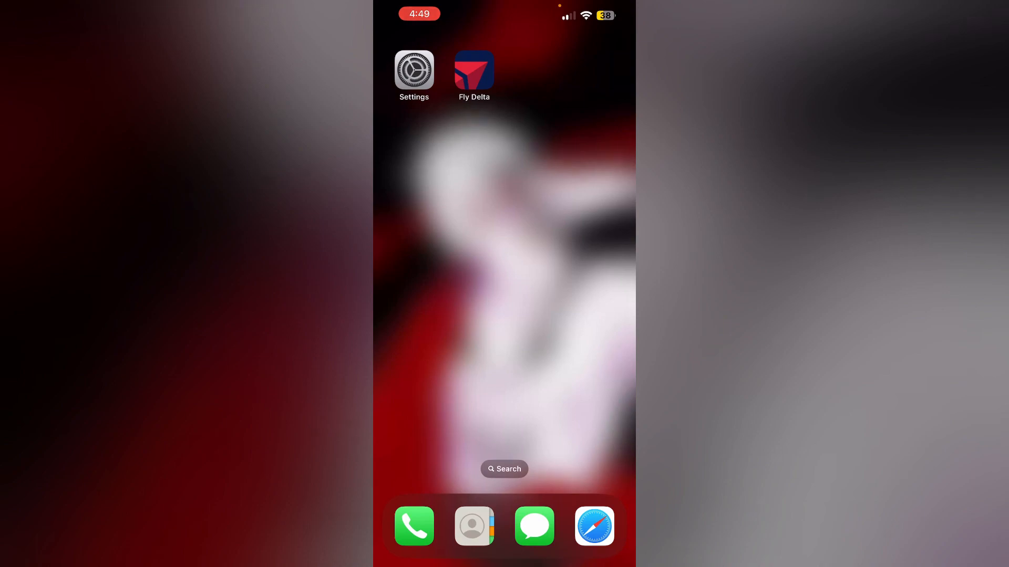
click(414, 69)
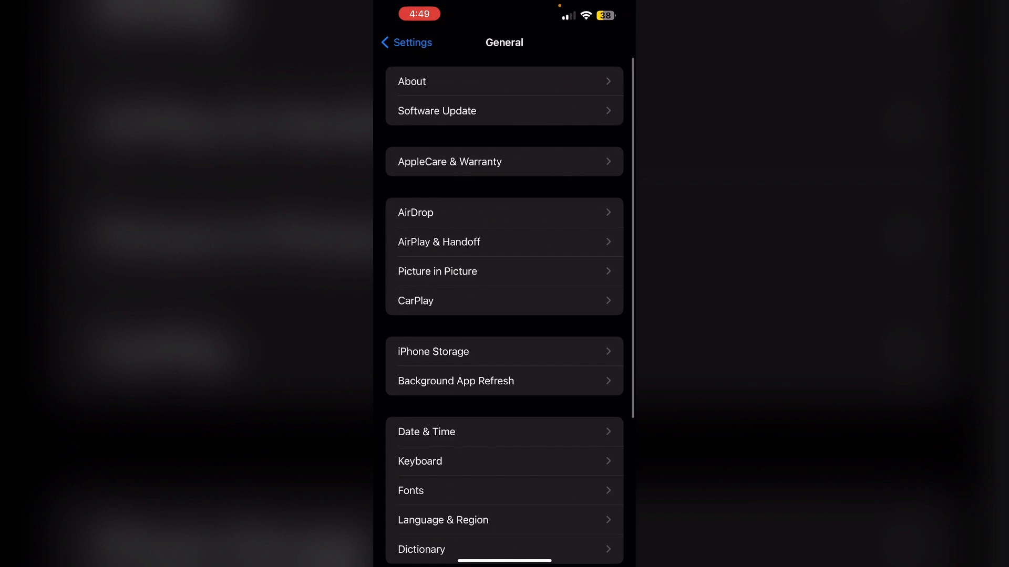
click(504, 110)
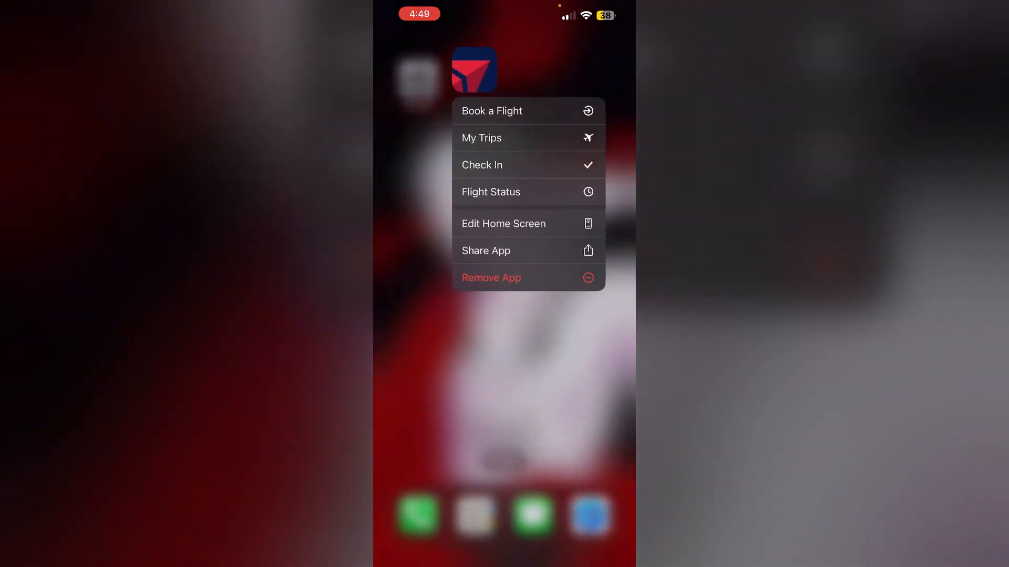
Step: Choose Remove App, cancel the Remove "Fly Delta"? alert, then launch Fly Delta
click(491, 277)
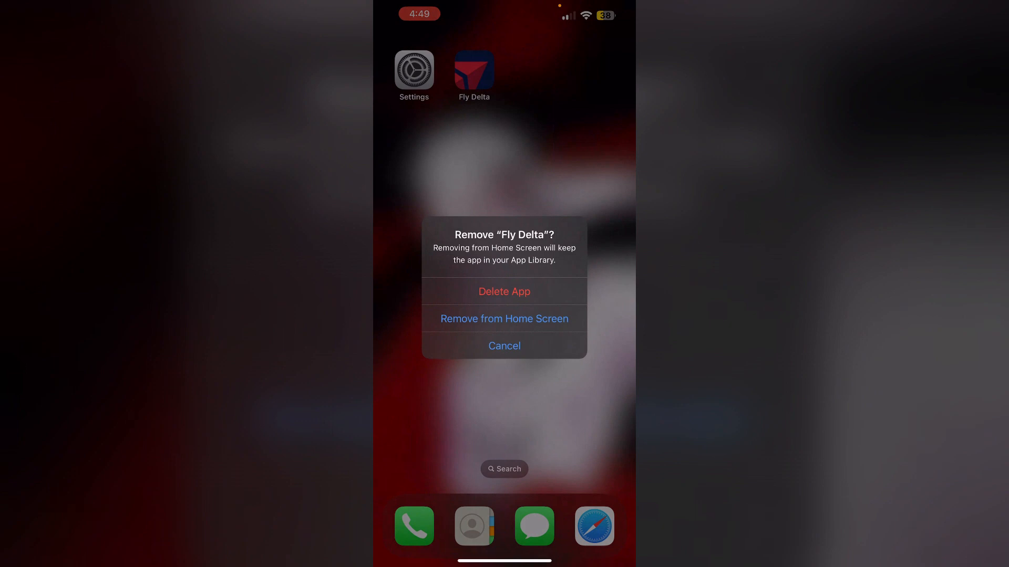
click(504, 346)
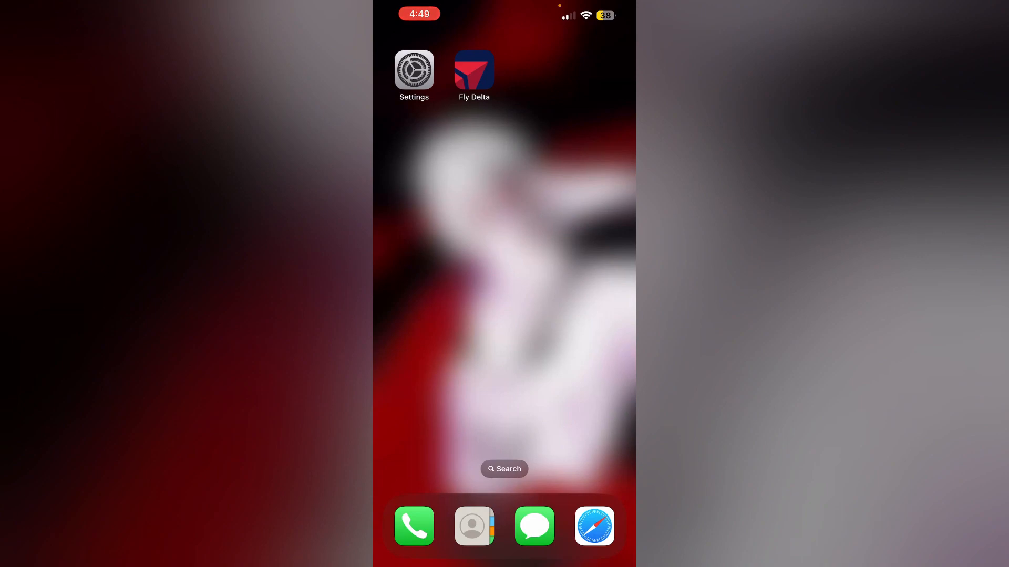
click(474, 70)
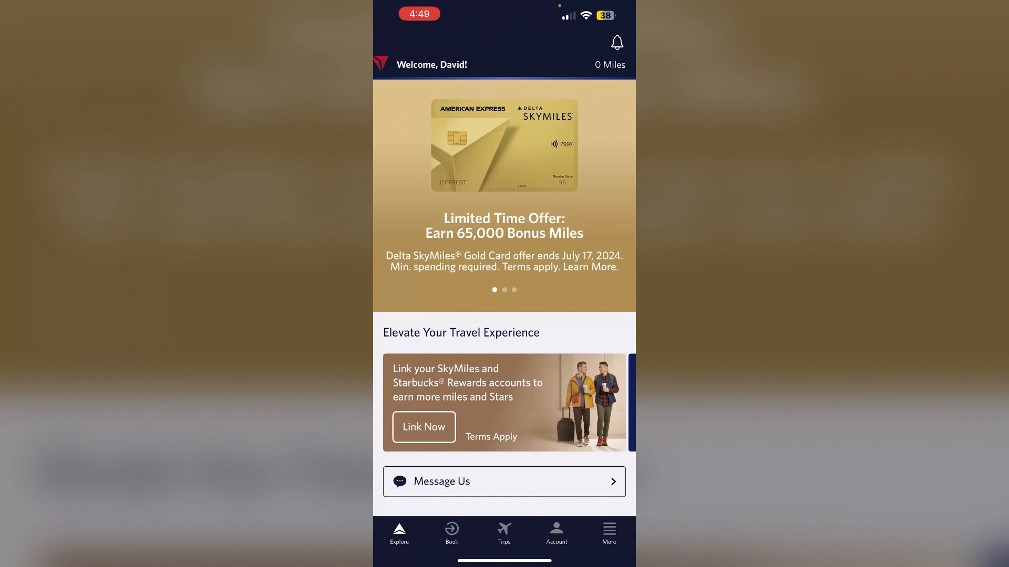
Step: Go to My Trips and pull down to refresh so trips sync
click(504, 534)
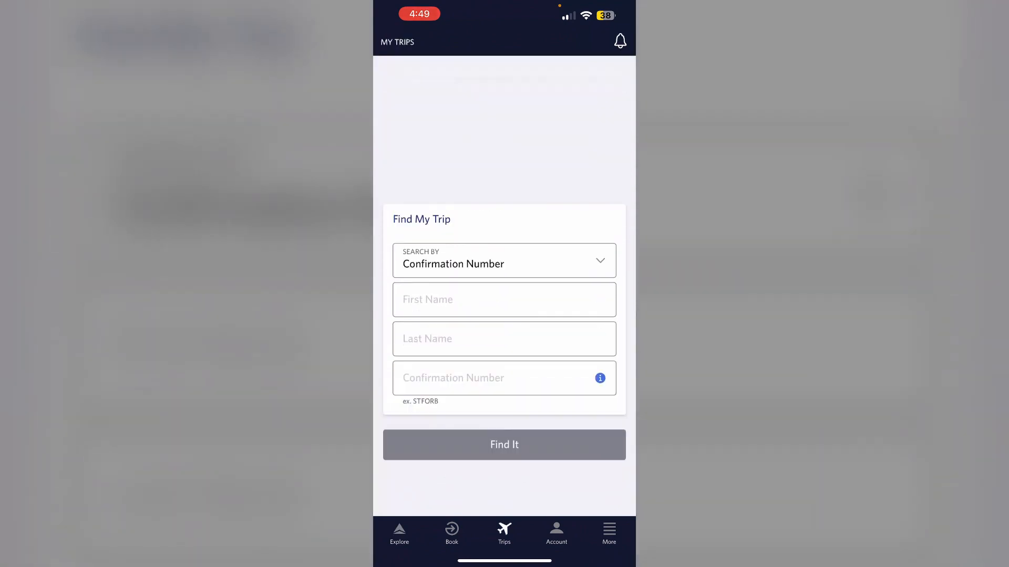
scroll(up, 3)
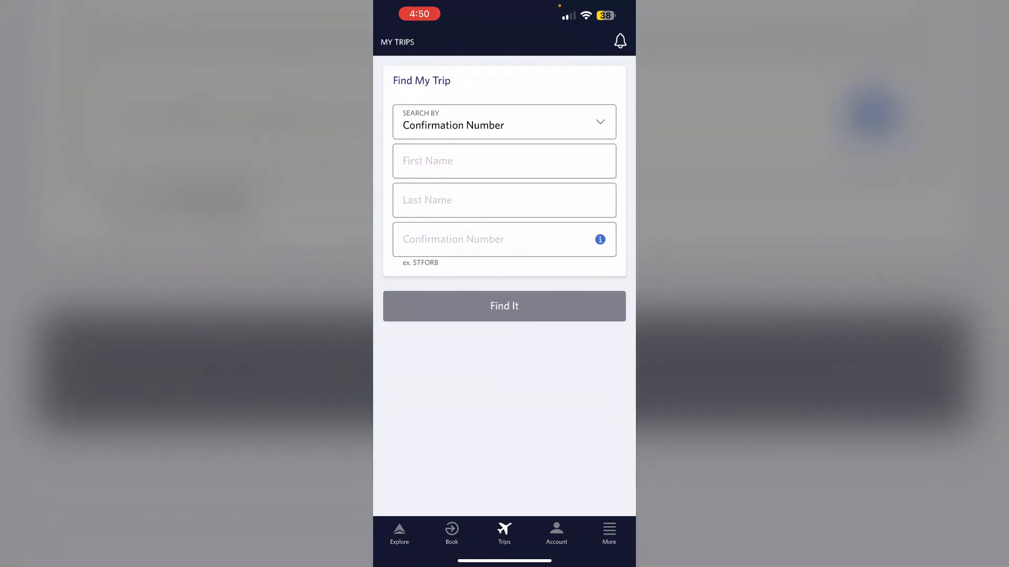